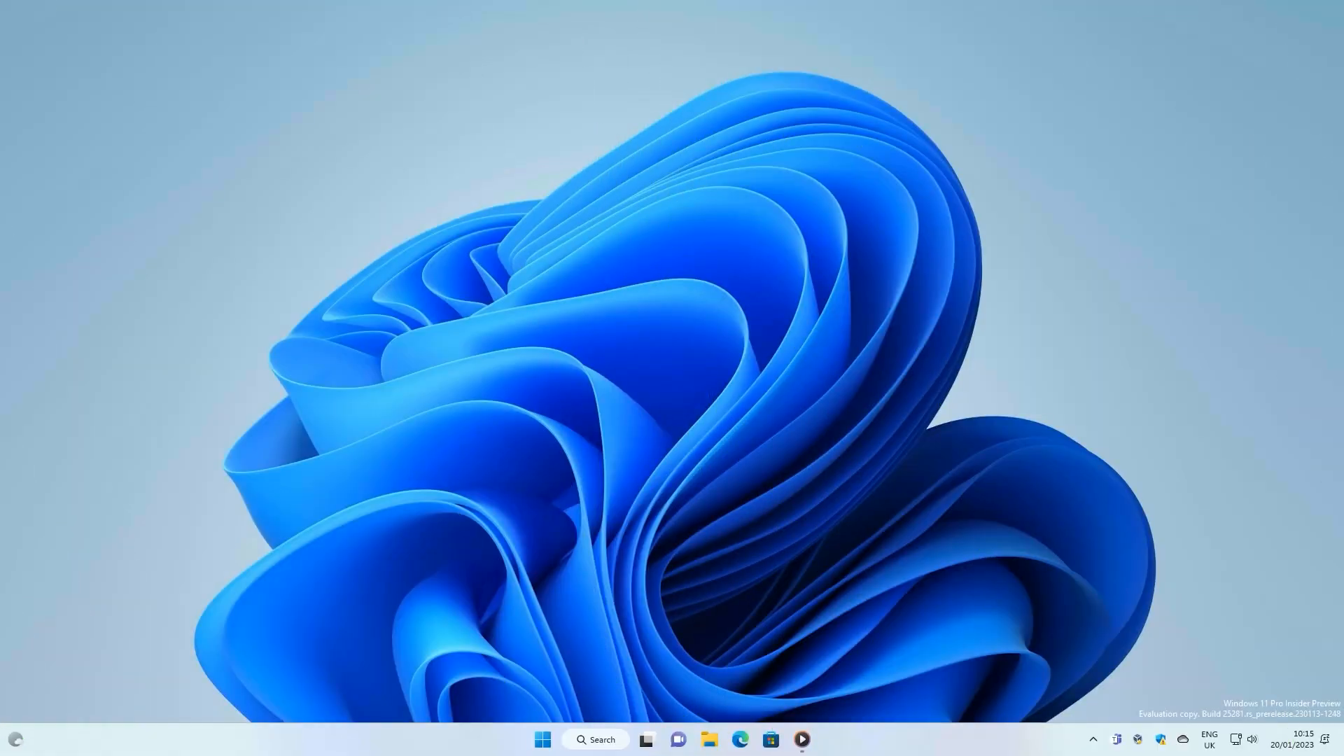
Step: Check the quick settings output devices and Volume mixer page, then bring up EarTrumpet's tray menu
left_click(1248, 739)
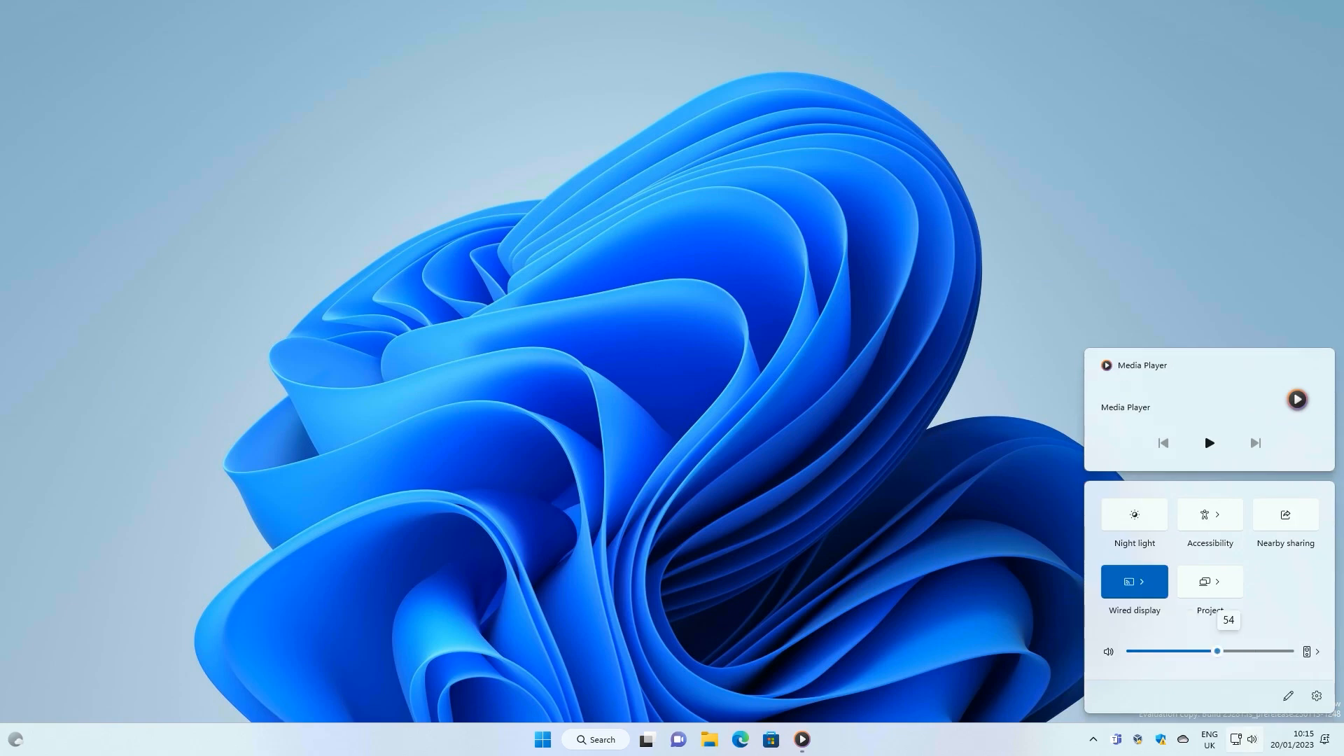
left_click(1318, 652)
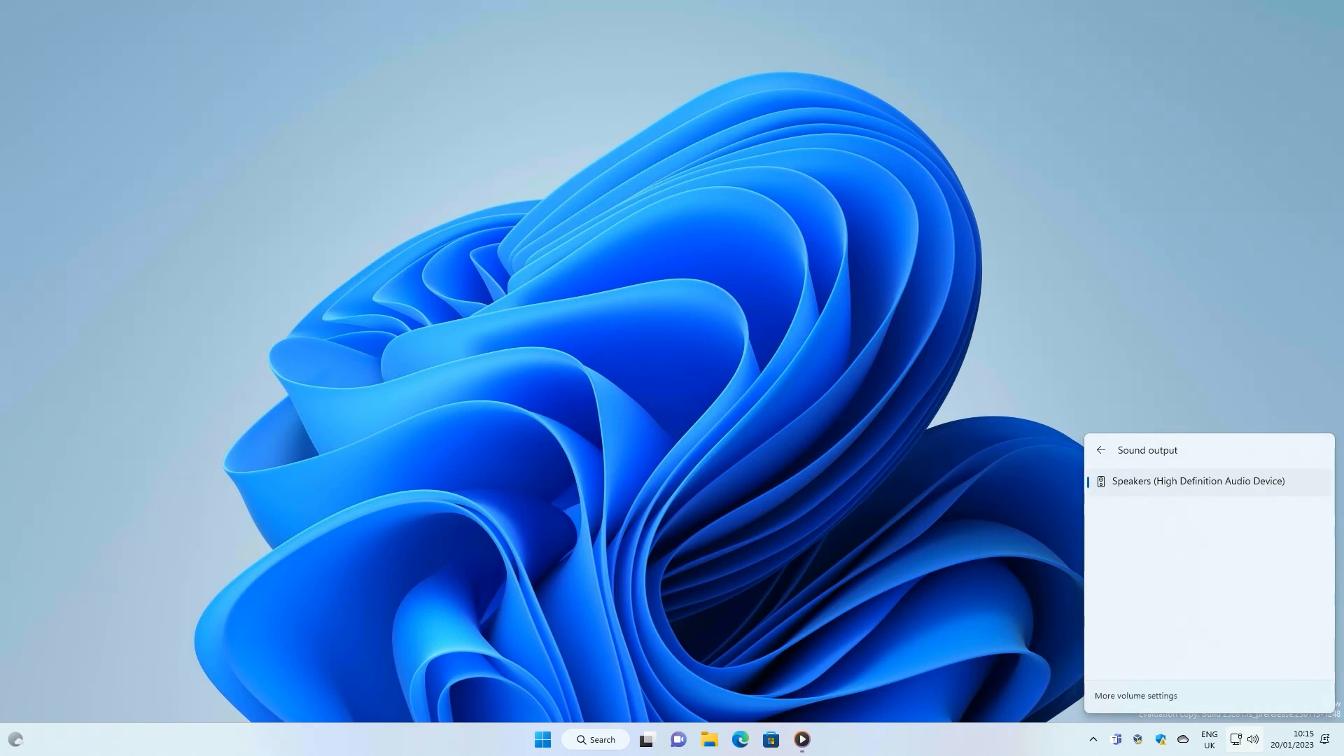
left_click(1136, 695)
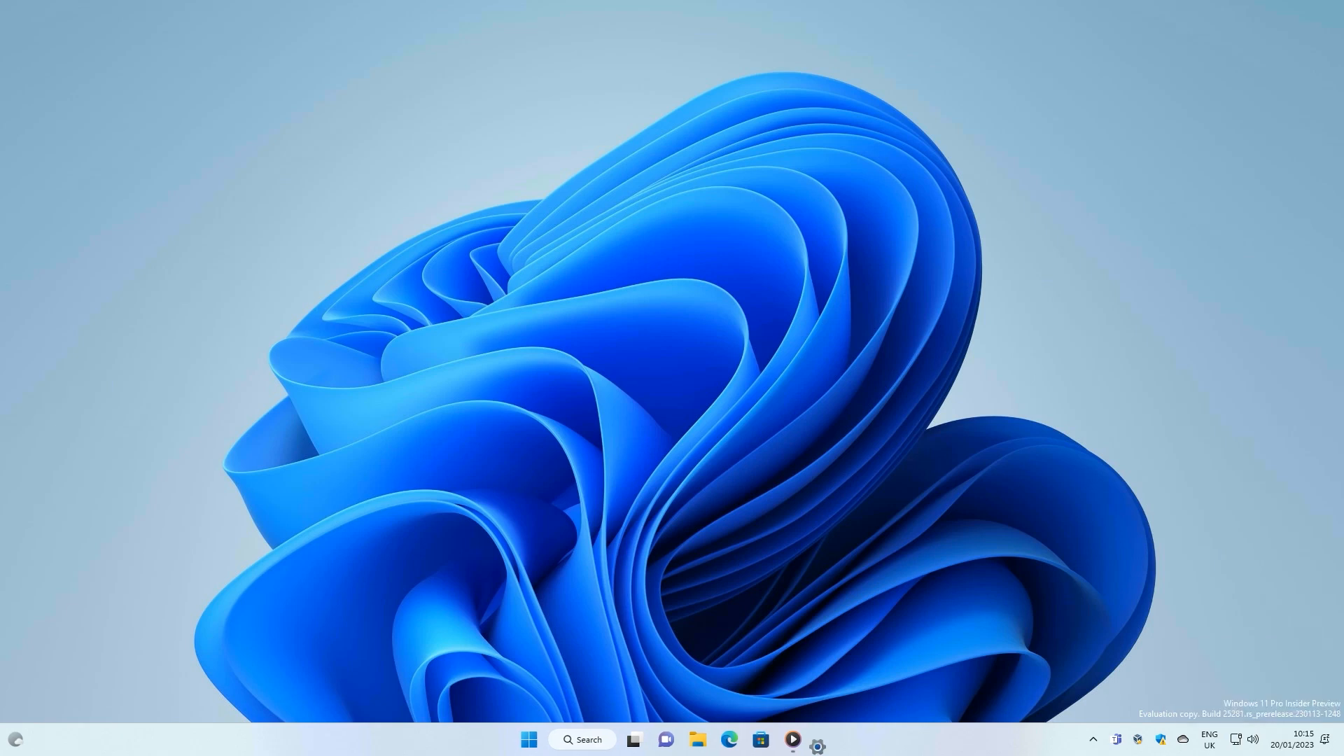
left_click(816, 739)
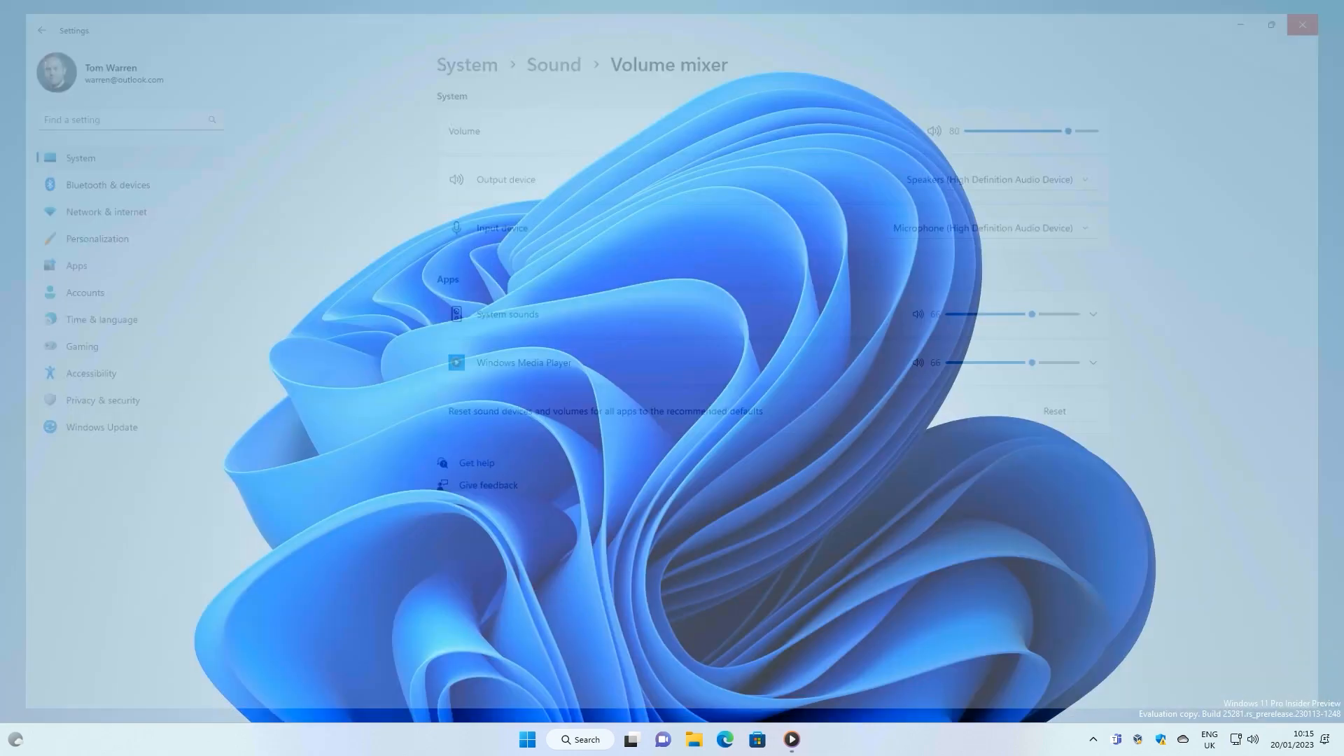
left_click(1302, 24)
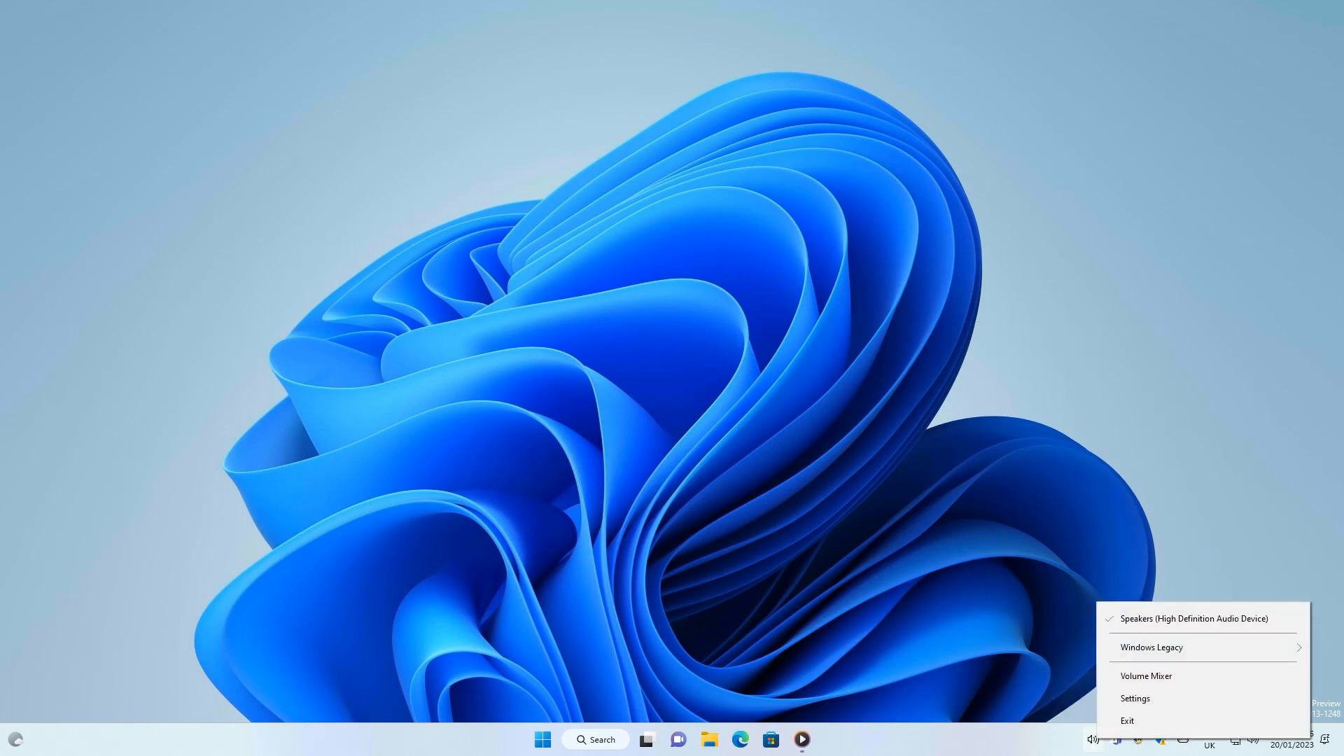
Step: Open and close EarTrumpet's settings window, then show its per-app volume flyout
left_click(1134, 698)
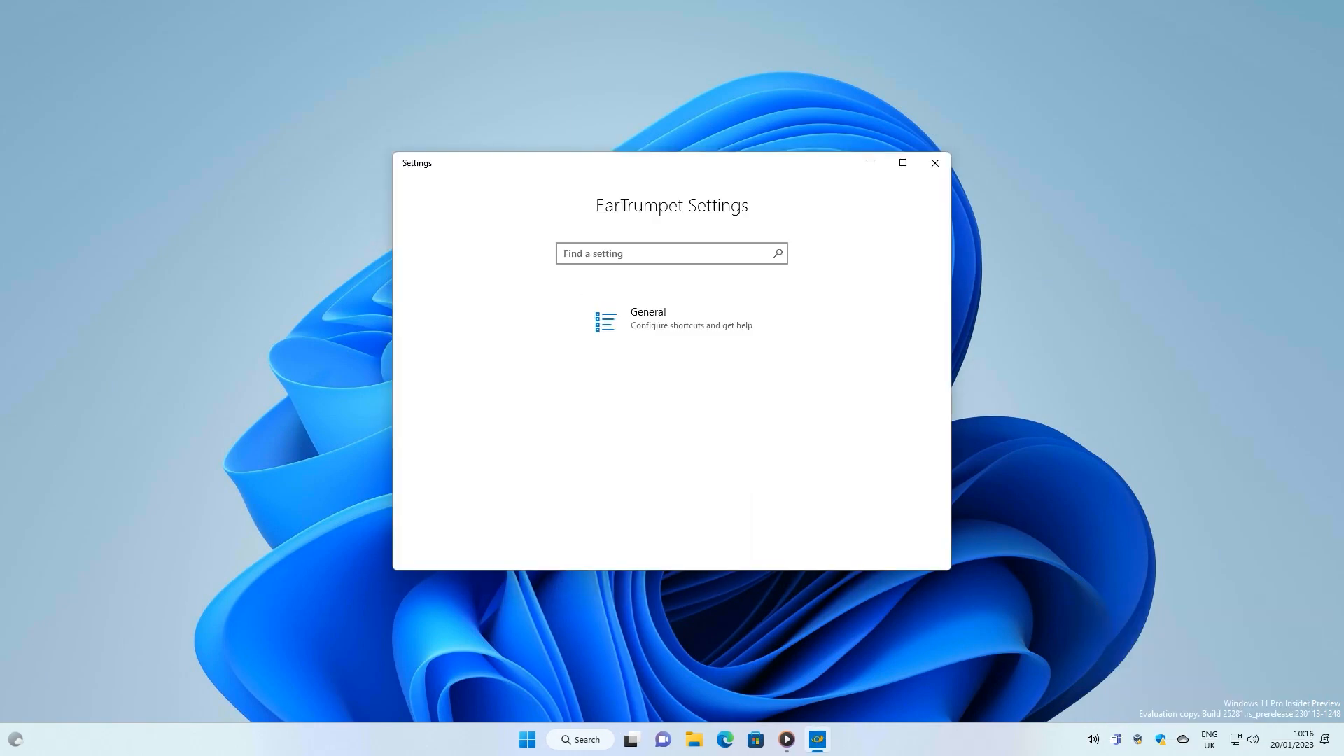
left_click(935, 163)
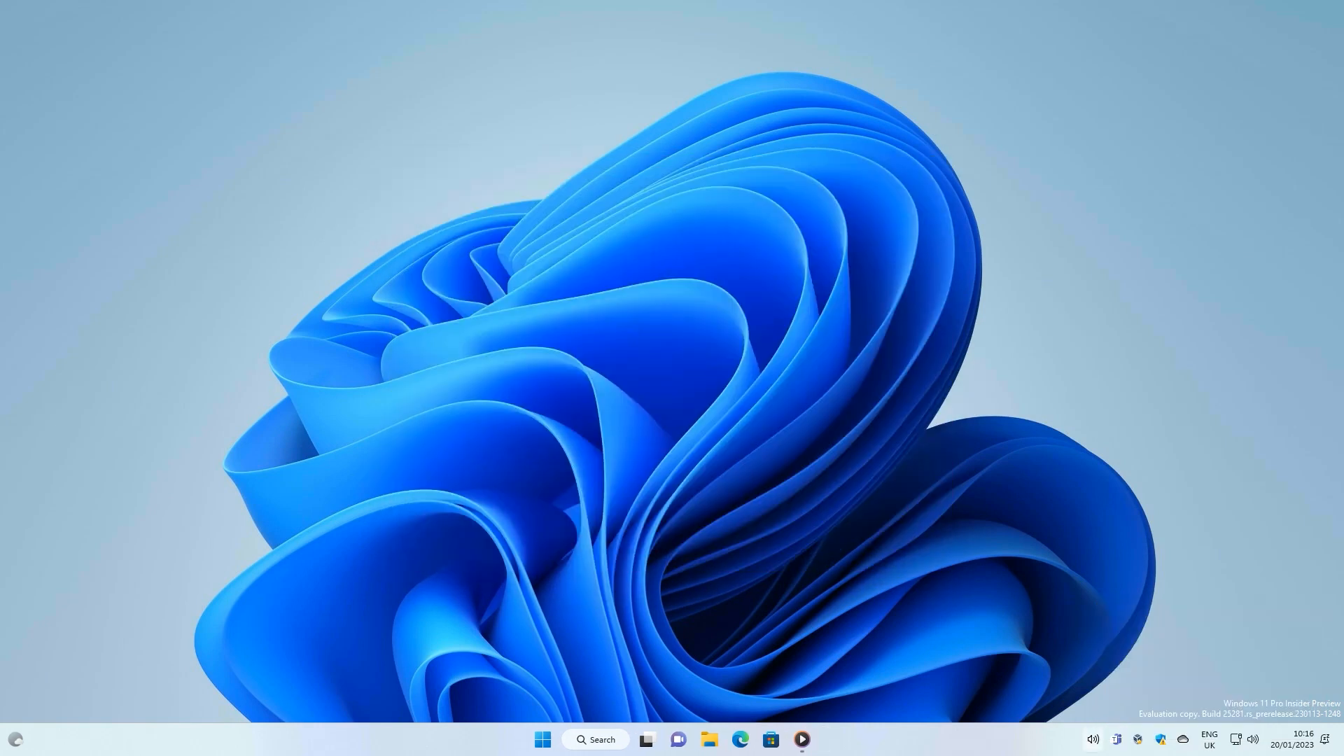
left_click(1093, 740)
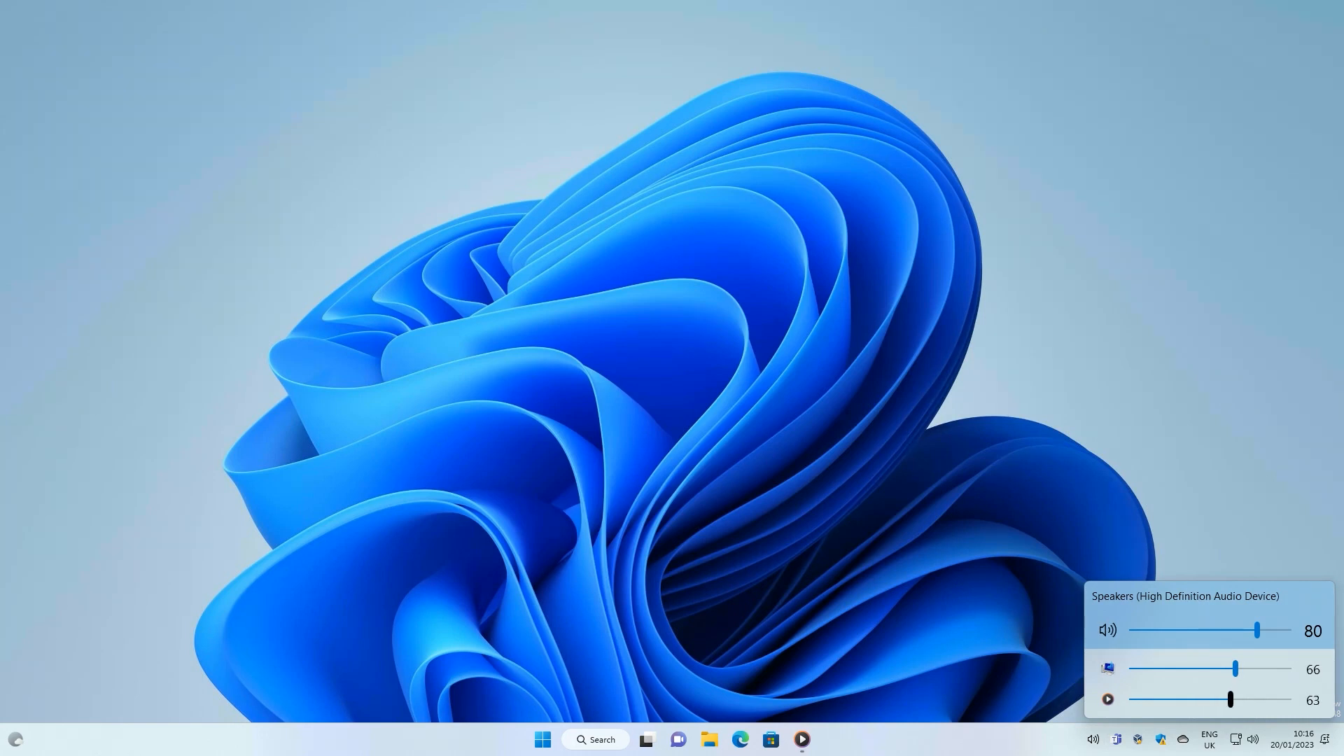
Step: Open EarTrumpet's standalone Volume Mixer window from its tray menu, then close it
right_click(1092, 740)
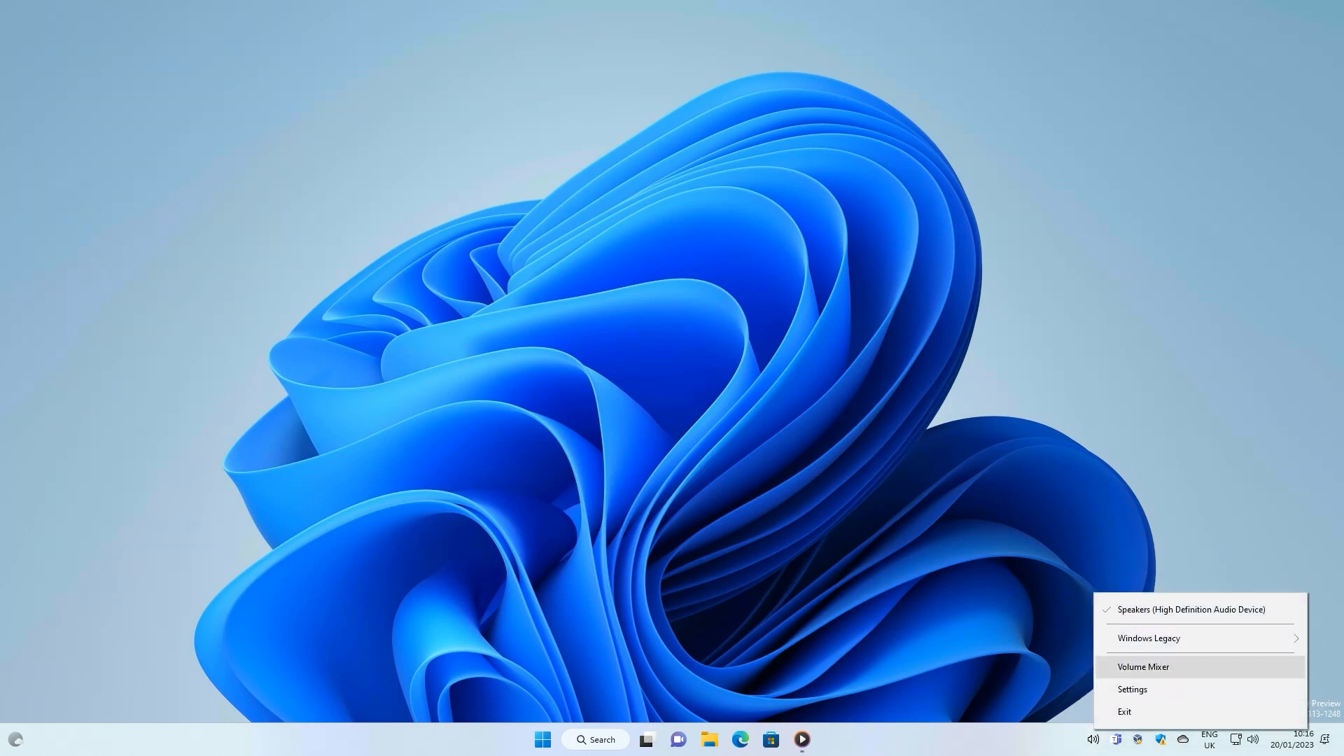
left_click(1143, 666)
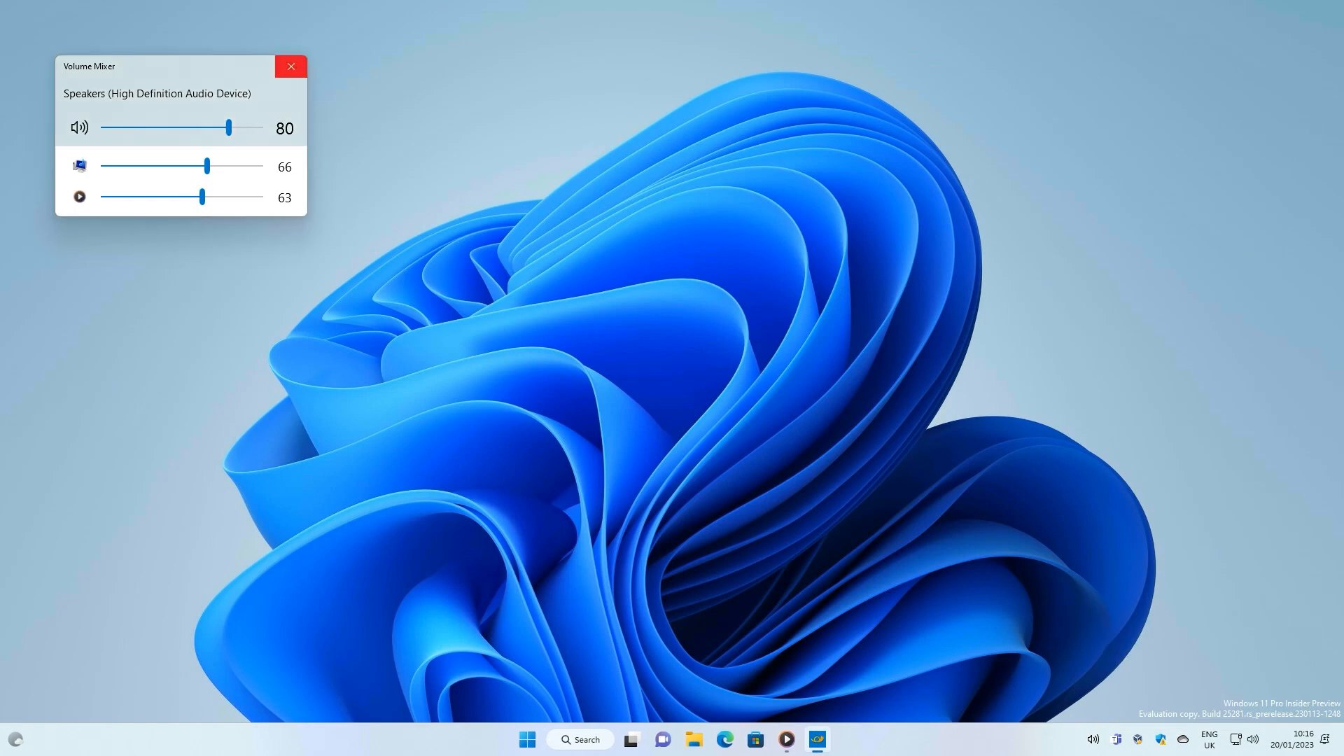
left_click(290, 66)
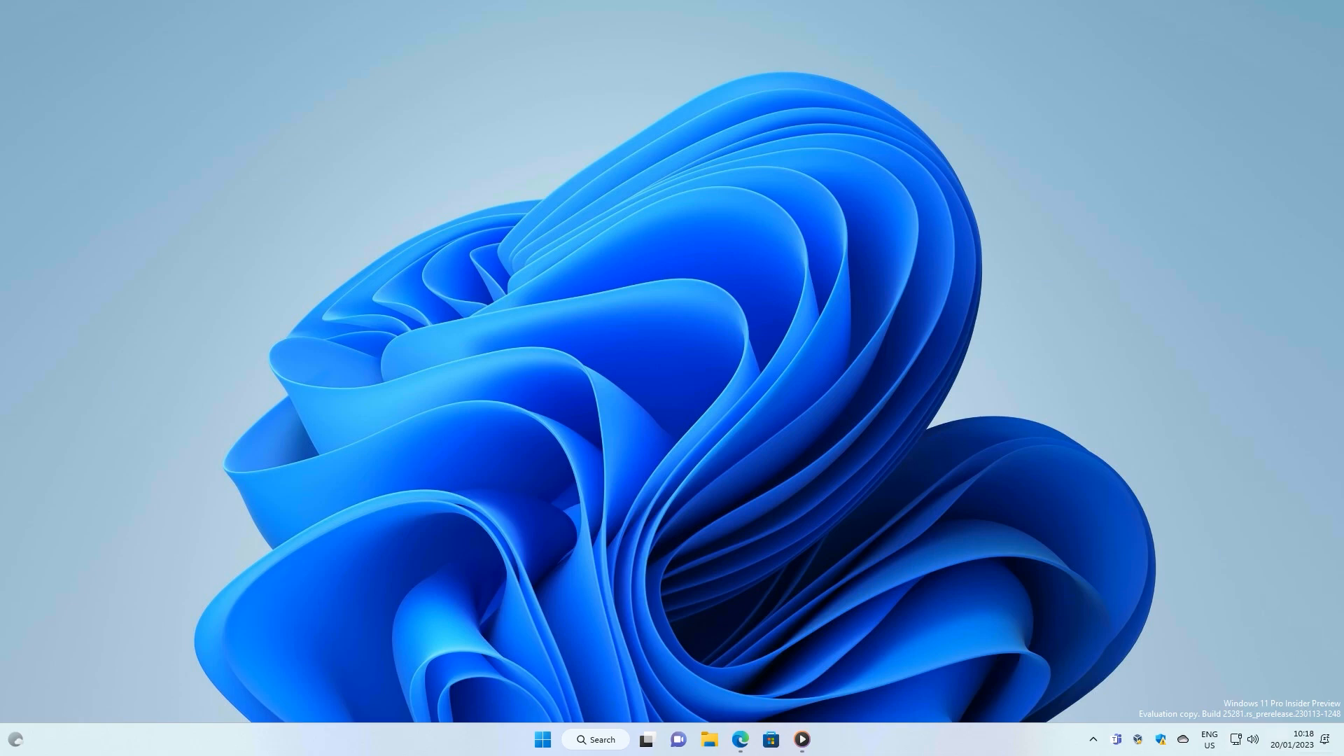
Step: Open the taskbar sound output panel and scroll to its three per-app volume sliders
left_click(1251, 739)
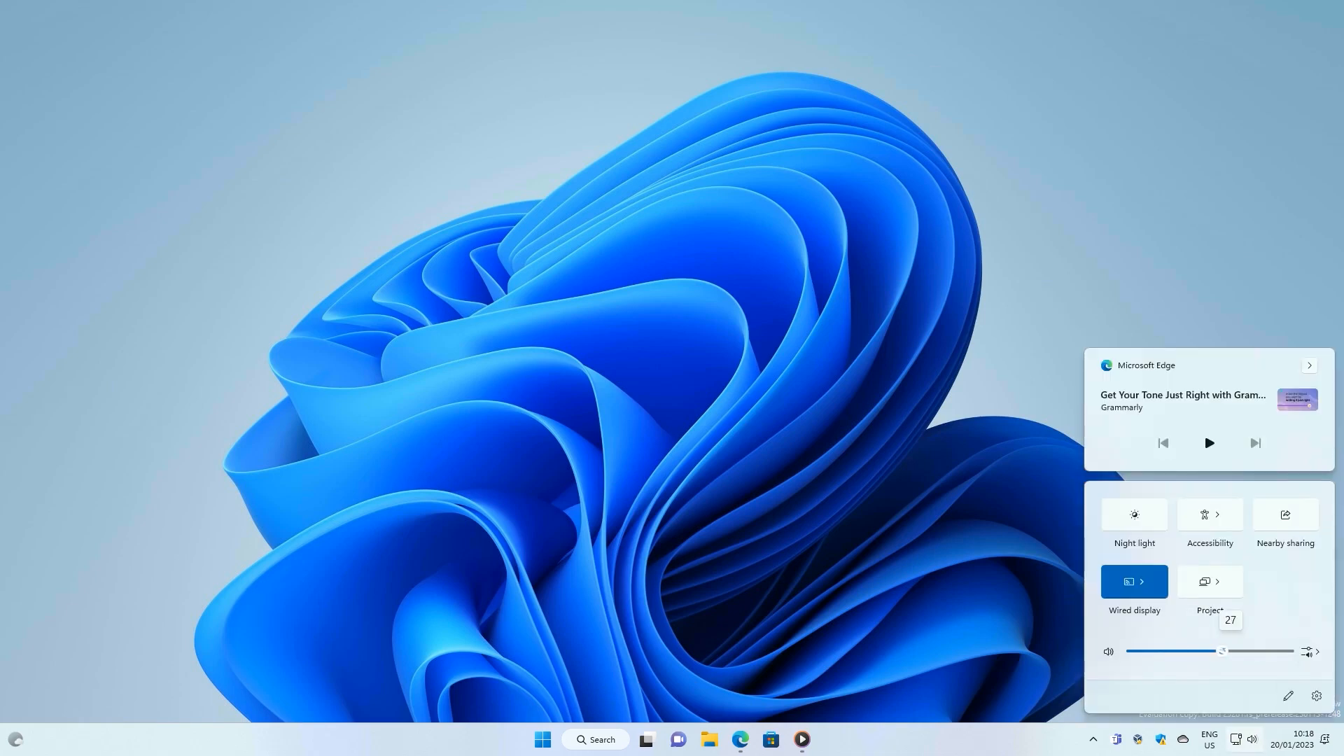
left_click(1312, 651)
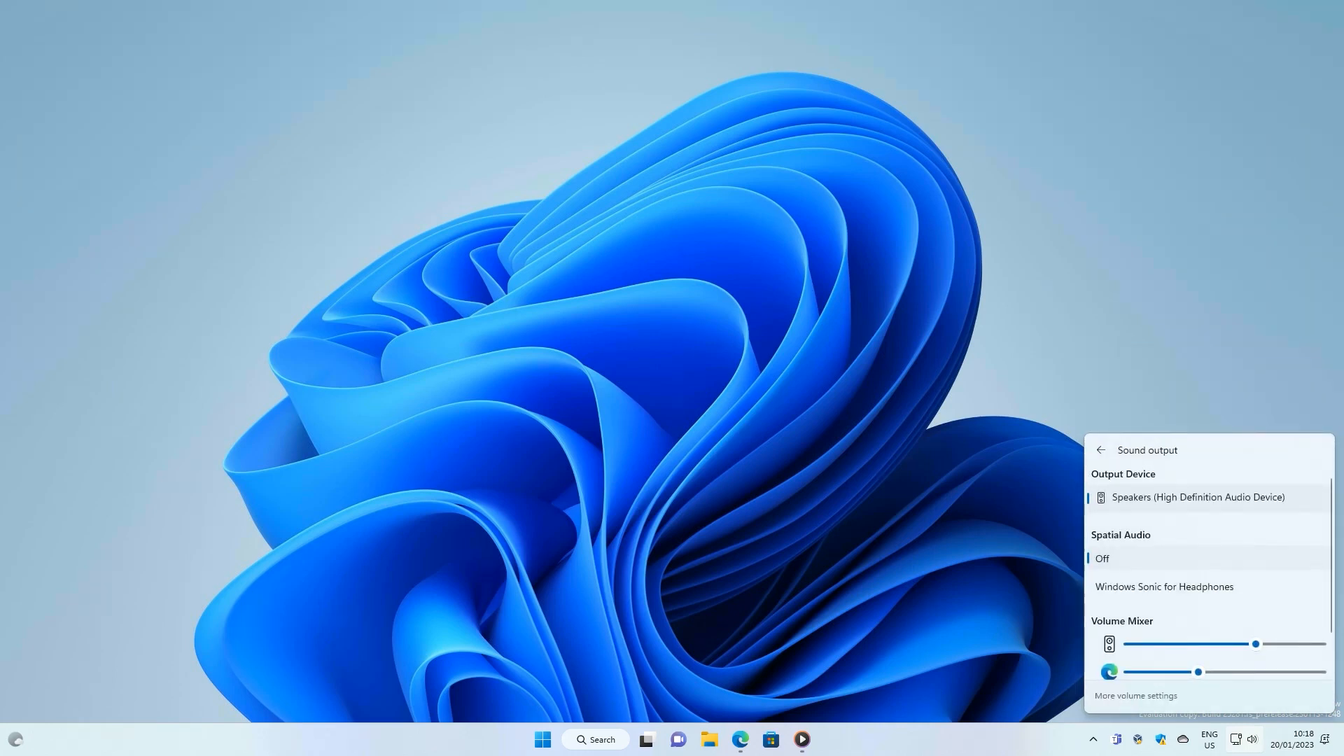
scroll("down", 3)
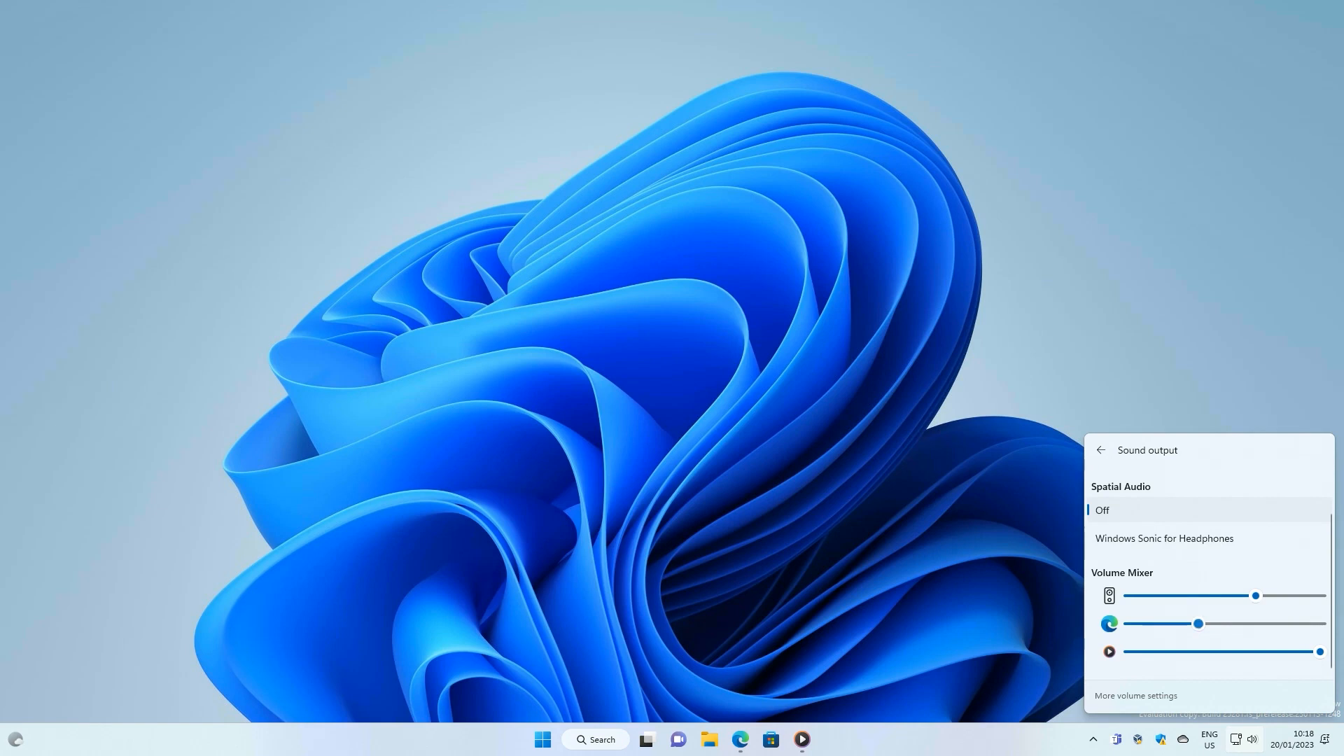